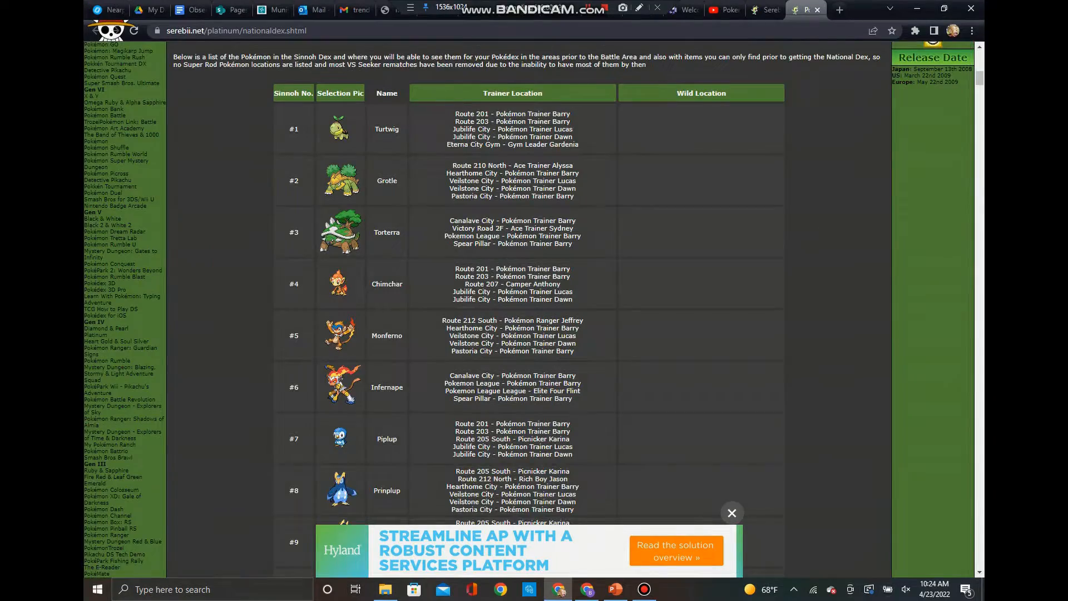
Step: Scroll down through Krookodile's attack lists on Serebii to the Max Moves section
{"action": "scroll", "scroll_direction": "down", "scroll_amount": 3}
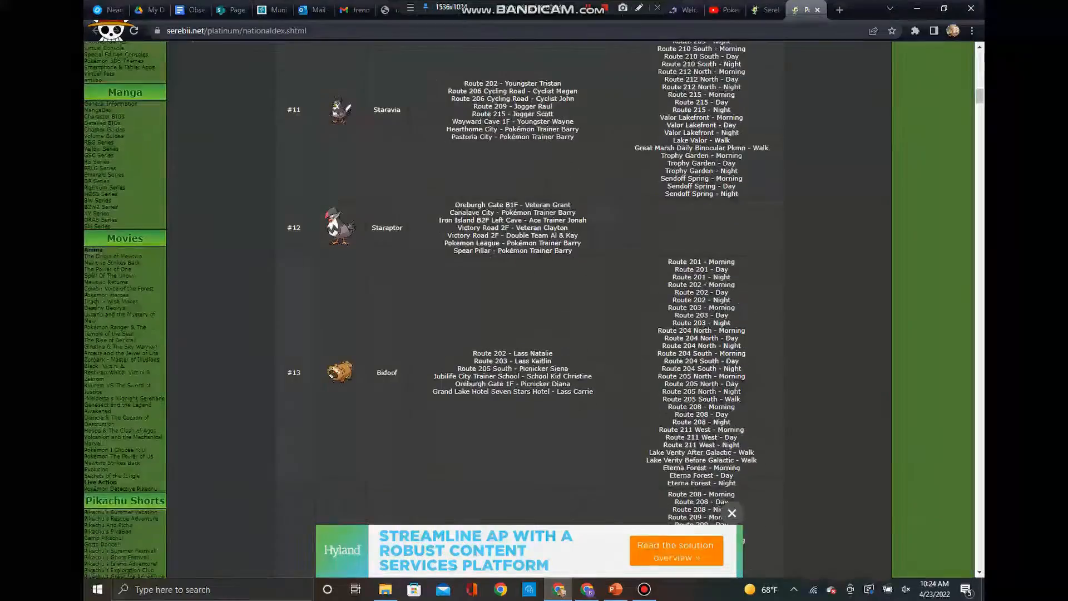
{"action": "scroll", "scroll_direction": "down", "scroll_amount": 3}
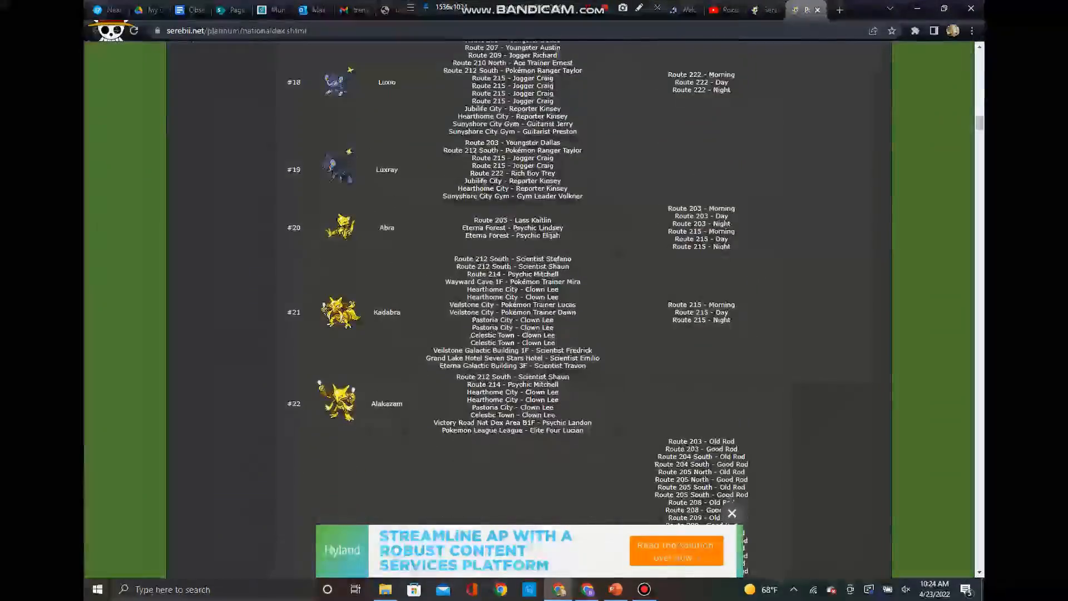
{"action": "scroll", "scroll_direction": "down", "scroll_amount": 3}
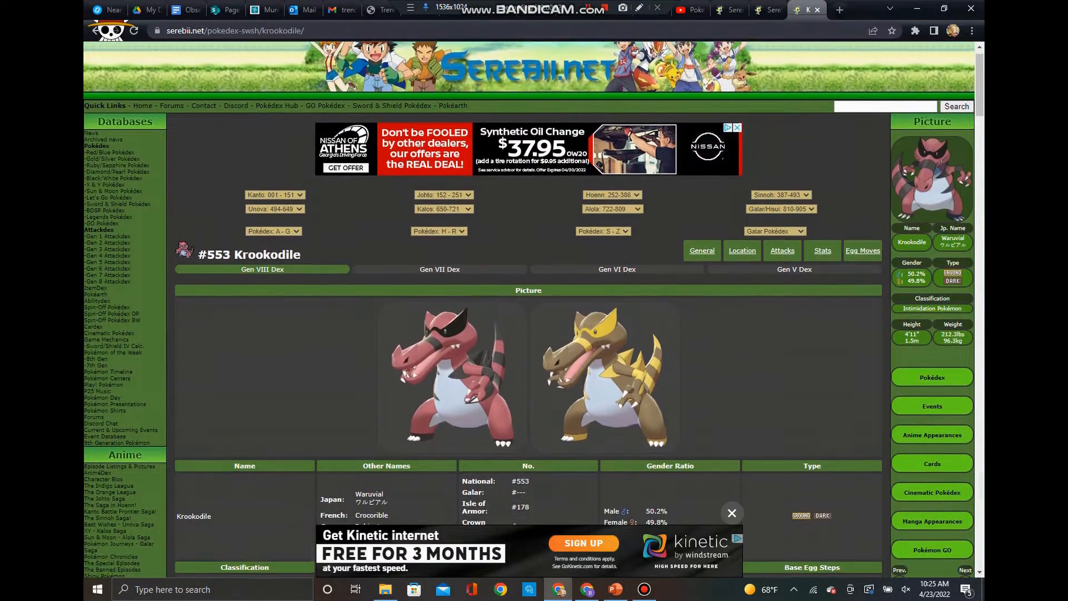
{"action": "scroll", "scroll_direction": "down", "scroll_amount": 3}
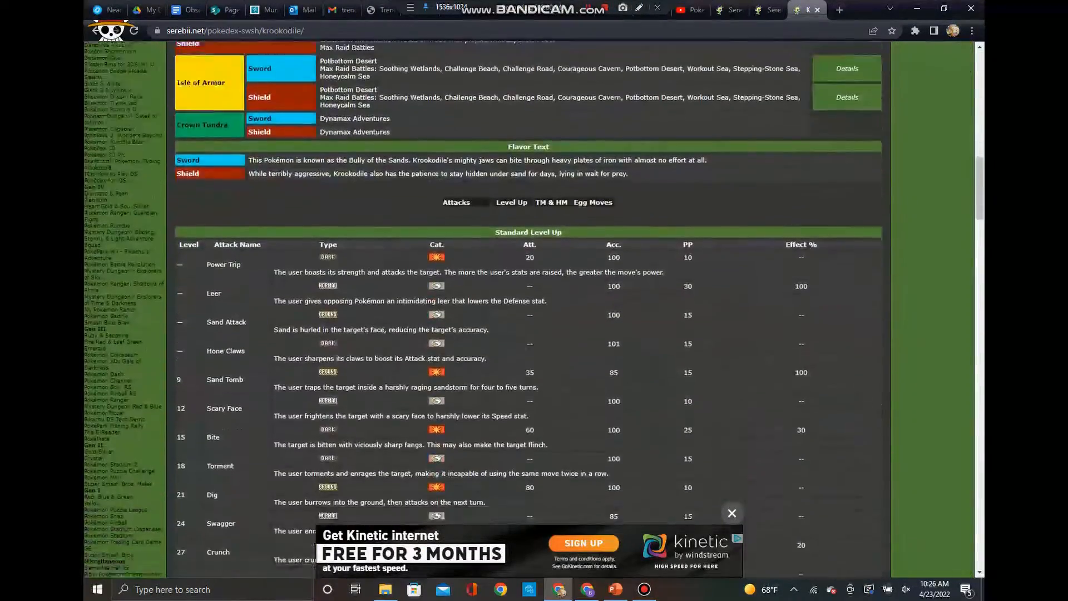
{"action": "left_click", "coordinate": [550, 203]}
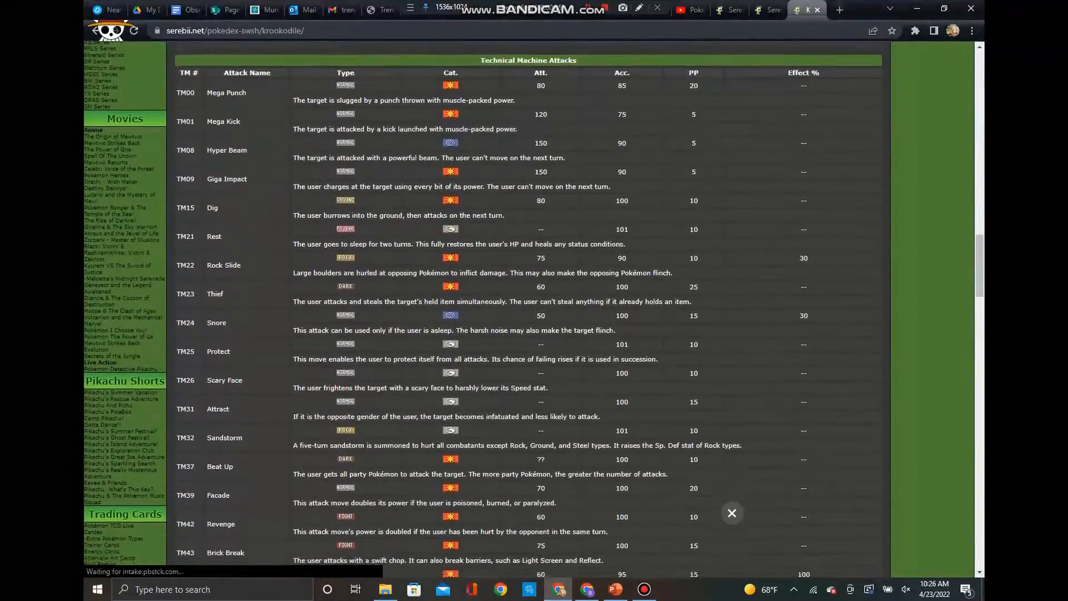
{"action": "scroll", "scroll_direction": "down", "scroll_amount": 3}
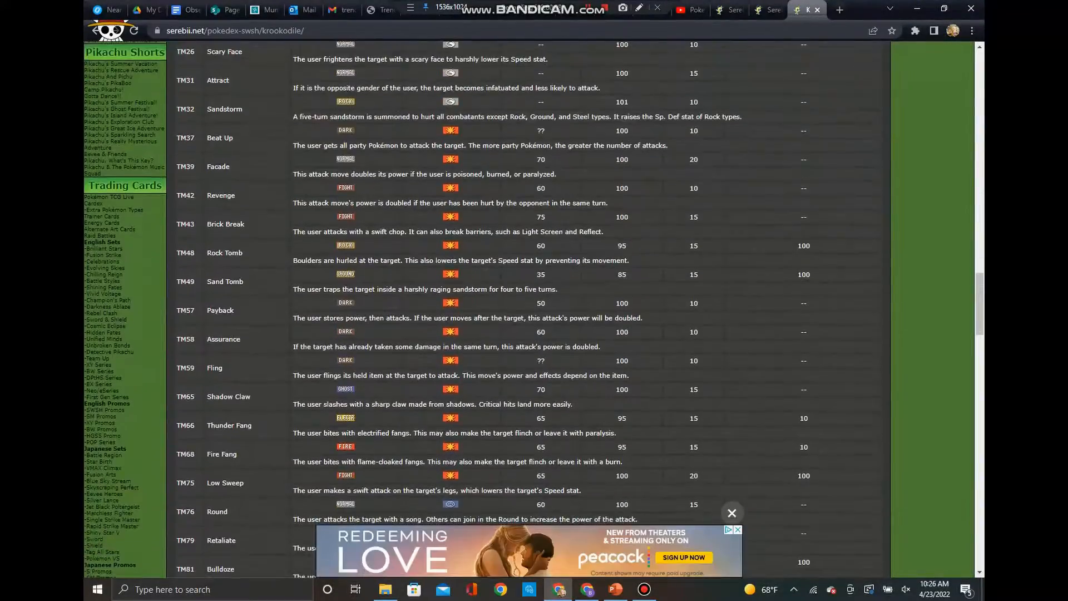
{"action": "scroll", "scroll_direction": "down", "scroll_amount": 3}
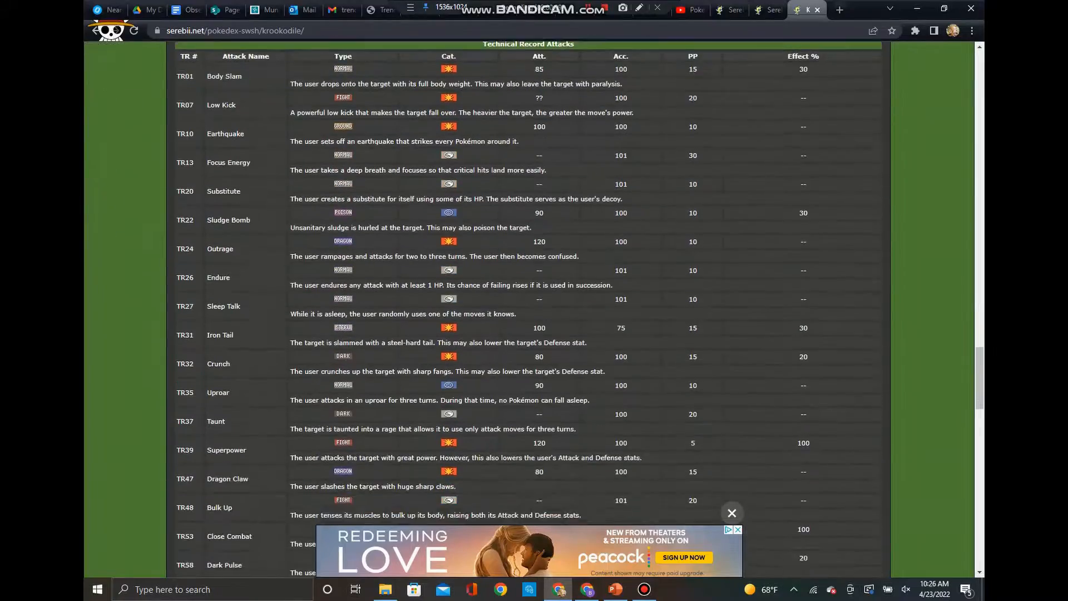
{"action": "scroll", "scroll_direction": "down", "scroll_amount": 3}
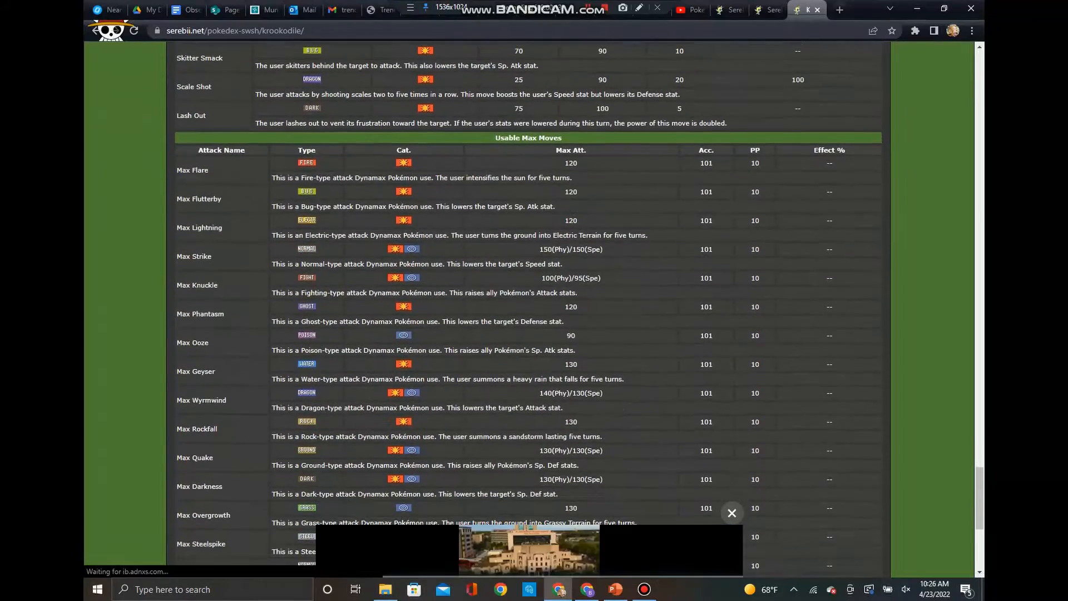
{"action": "scroll", "scroll_direction": "down", "scroll_amount": 3}
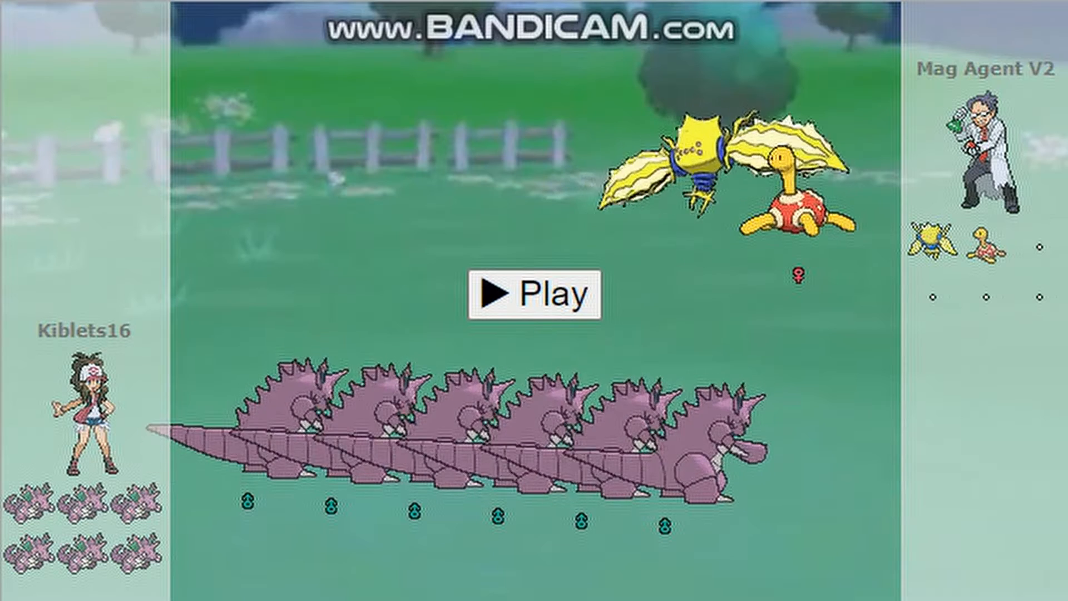
Step: Start the Pokémon Showdown battle with the six-Nidoking team
{"action": "left_click", "coordinate": [535, 294]}
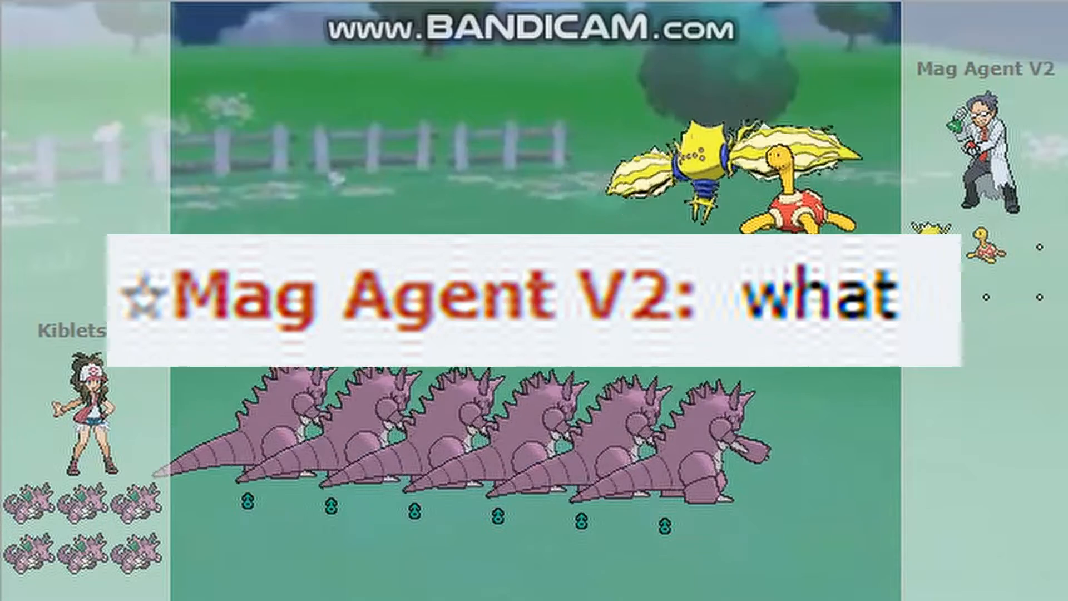